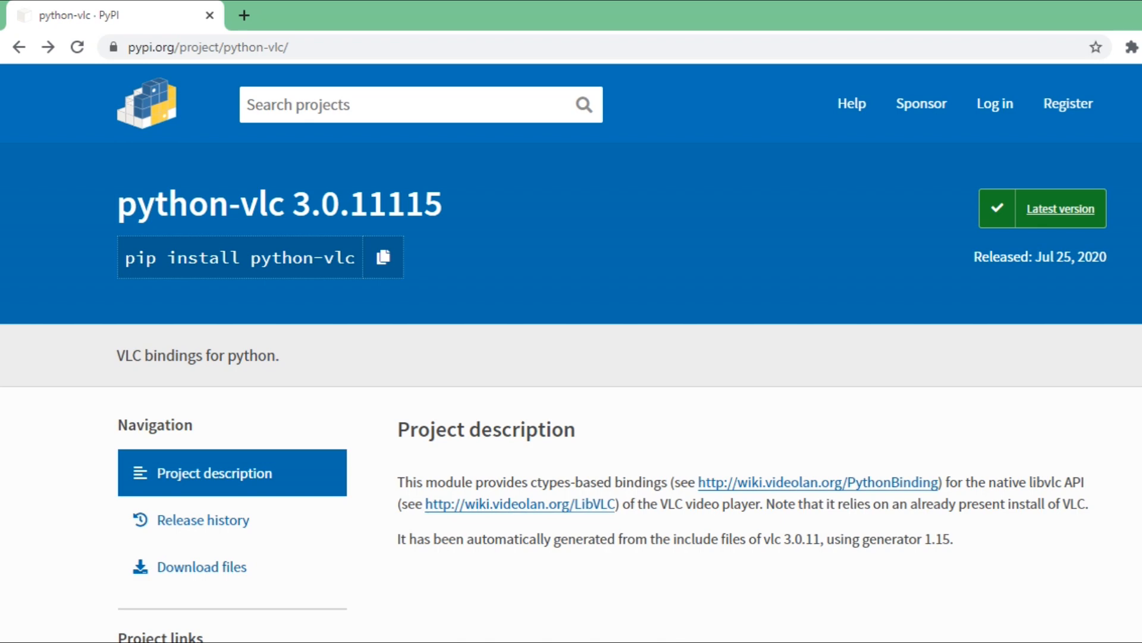
mouse_move(508, 306)
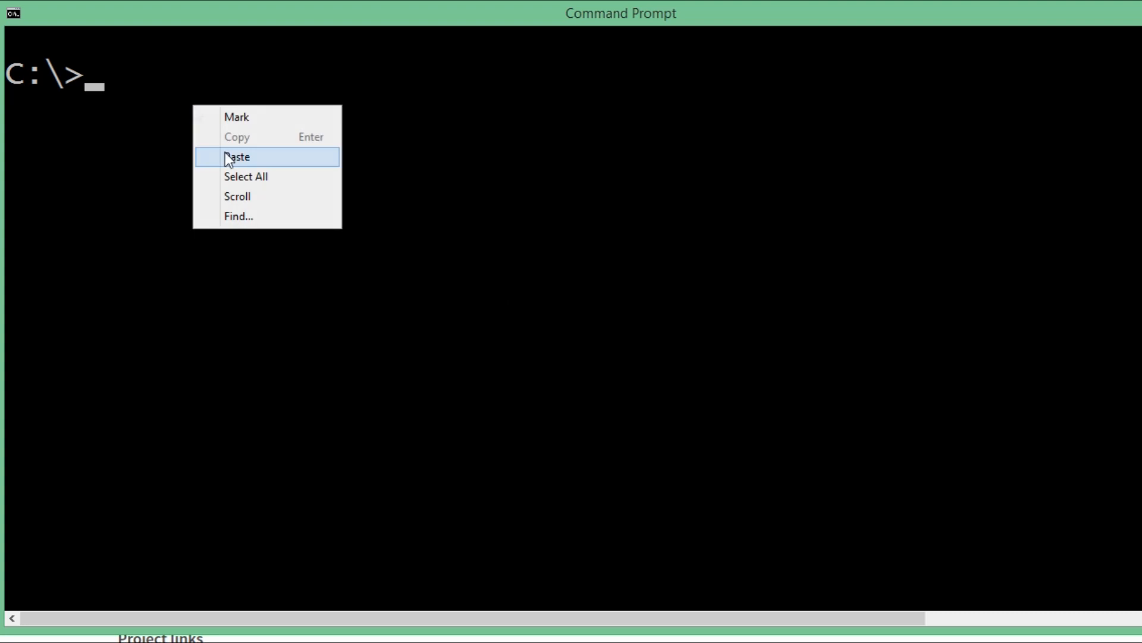
Run pip install python-vlc --user at the Command Prompt.
click(238, 158)
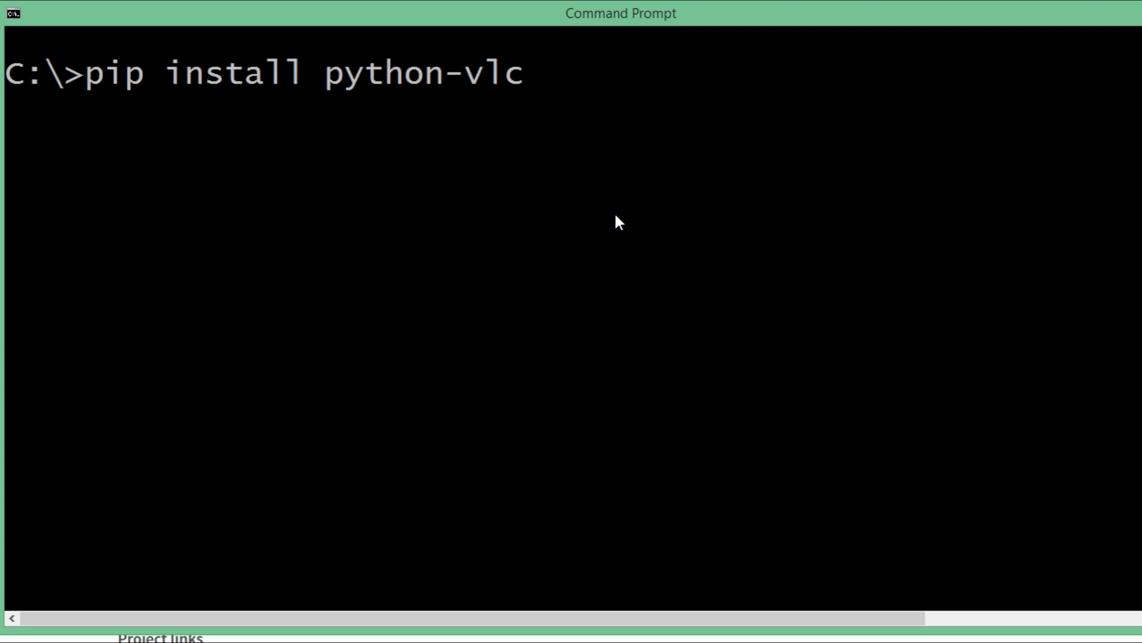
text(--us)
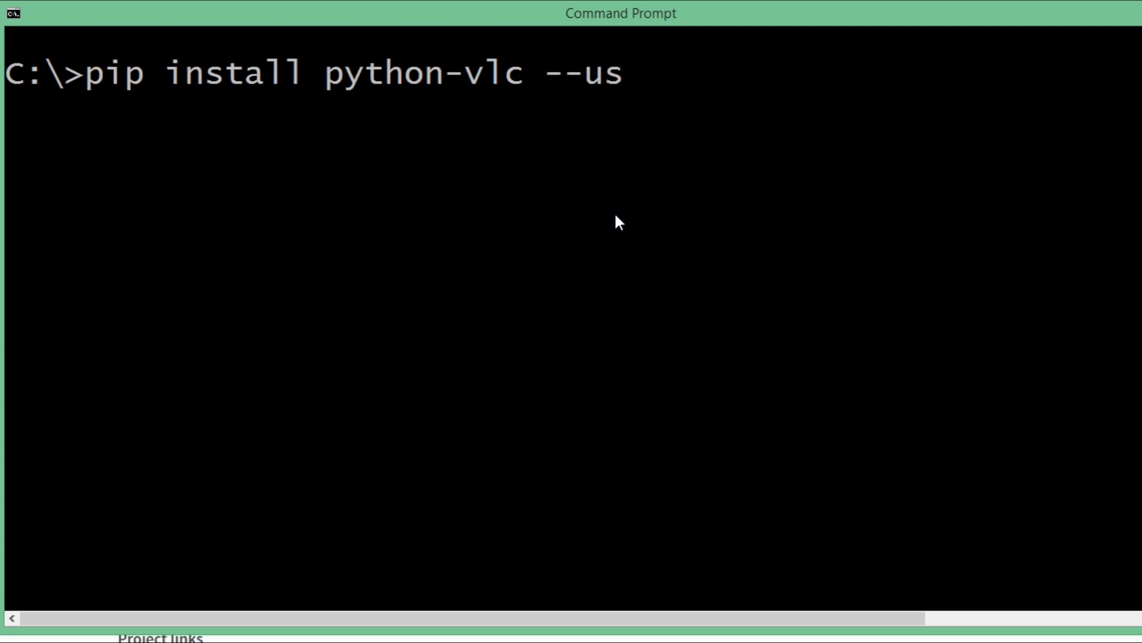
key(Enter)
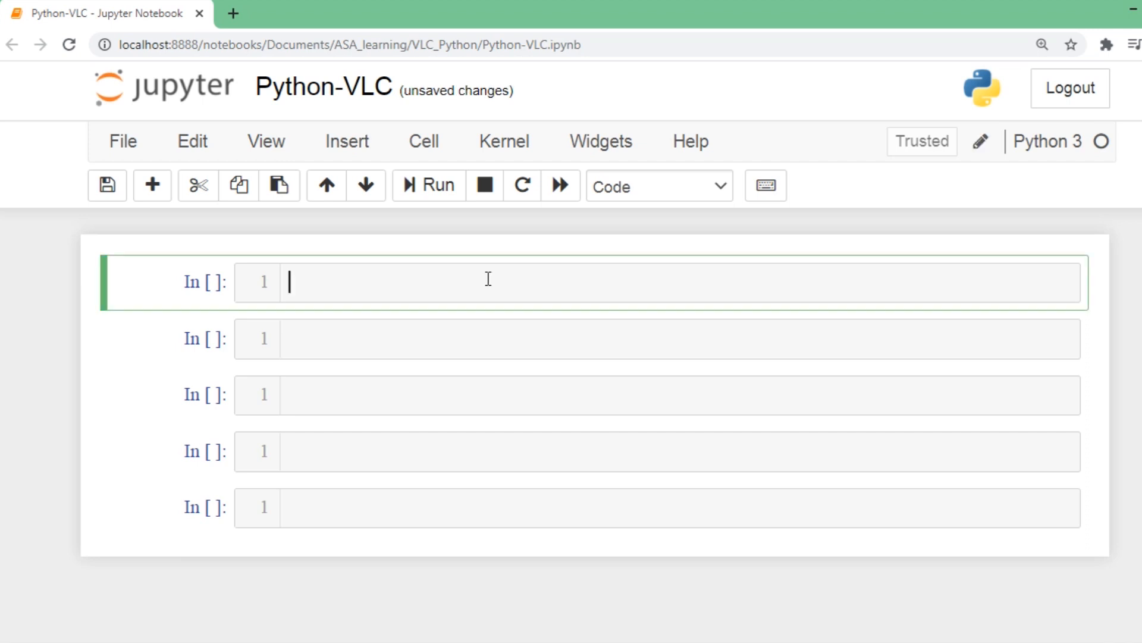
Import vlc in the first cell.
text(import vlc)
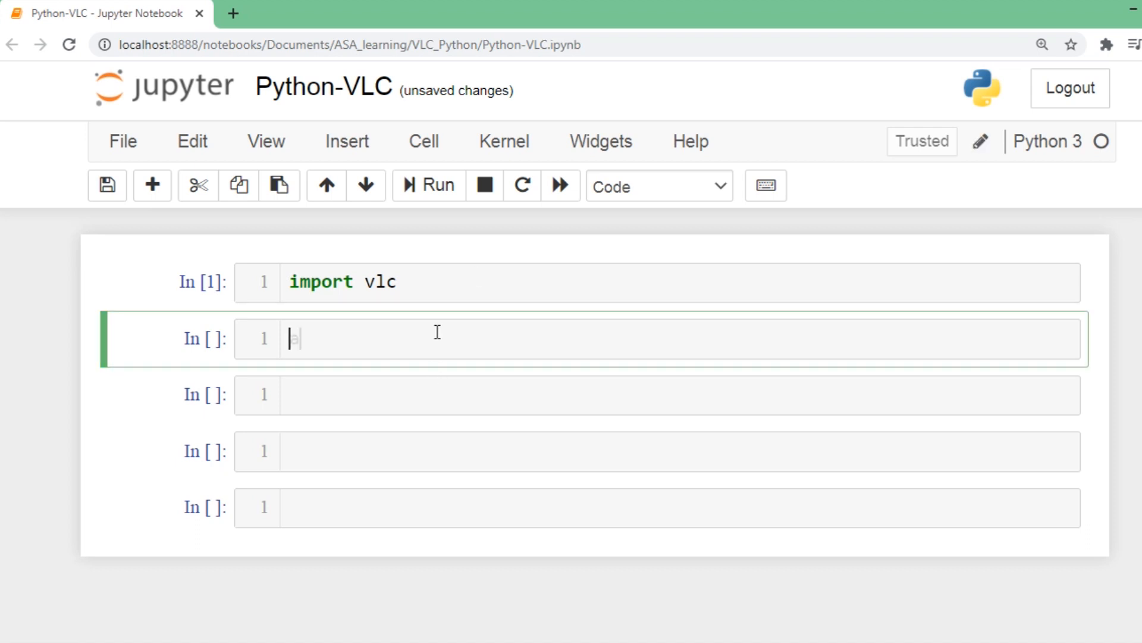
Create asa_plays = vlc.MediaPlayer("Outro.mp4") in the second cell using Tab completion.
text(asa_p)
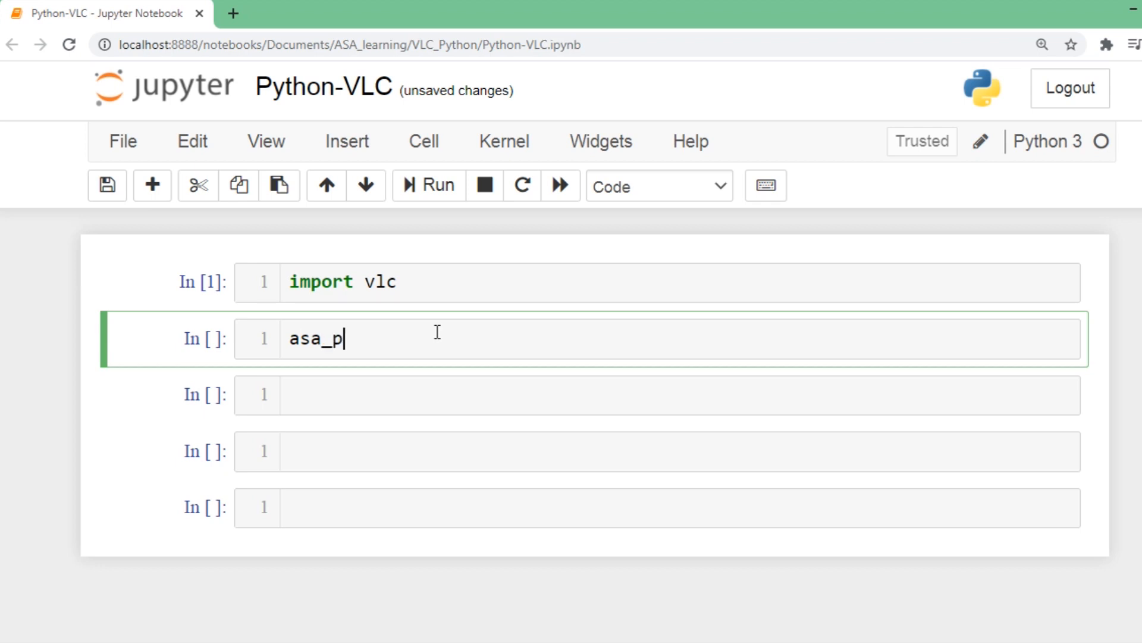
text(lays)
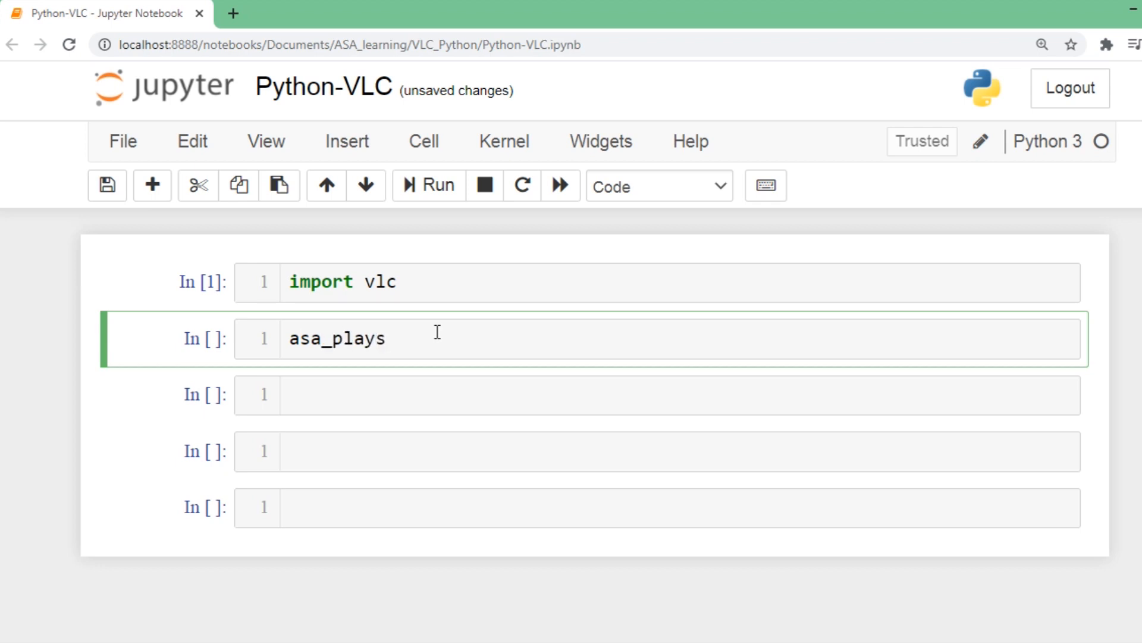
text(=)
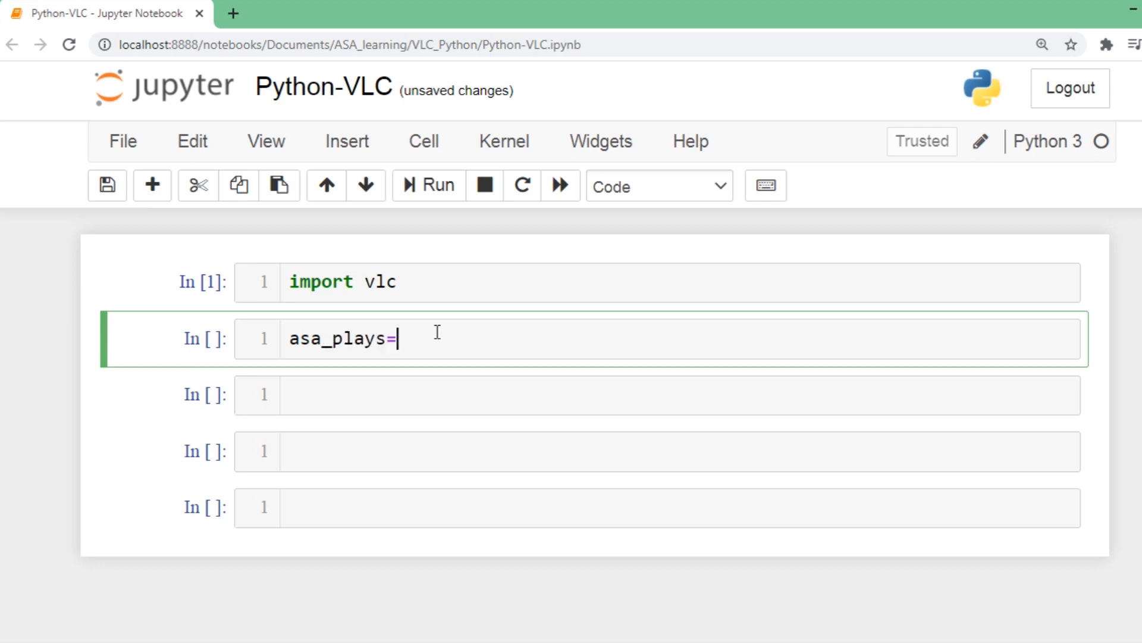
text(vlc.)
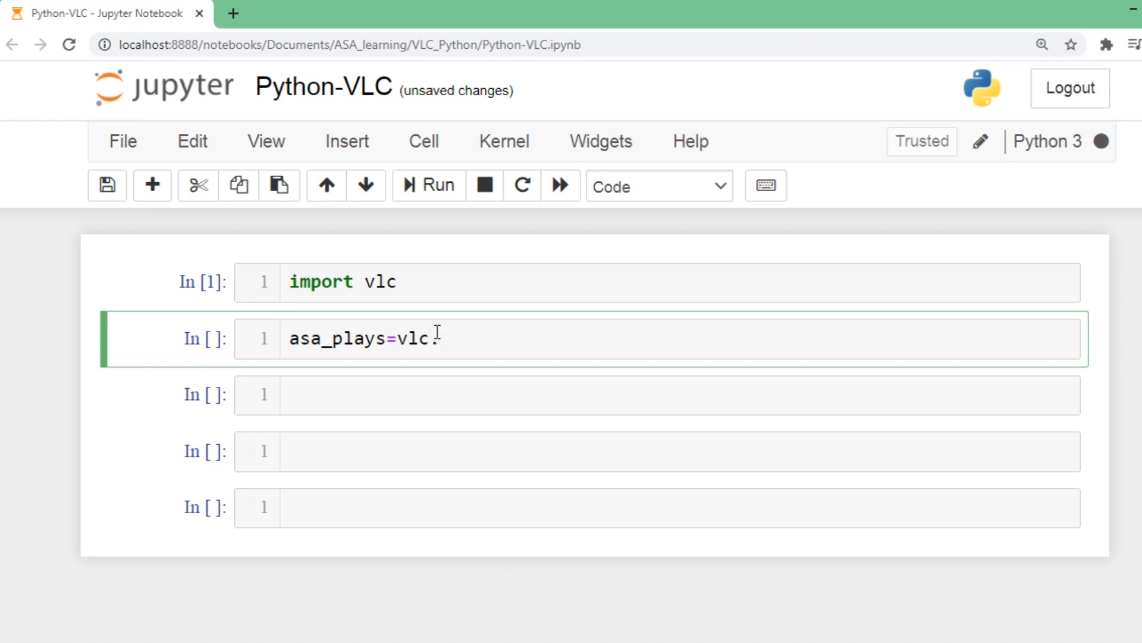
key(Tab)
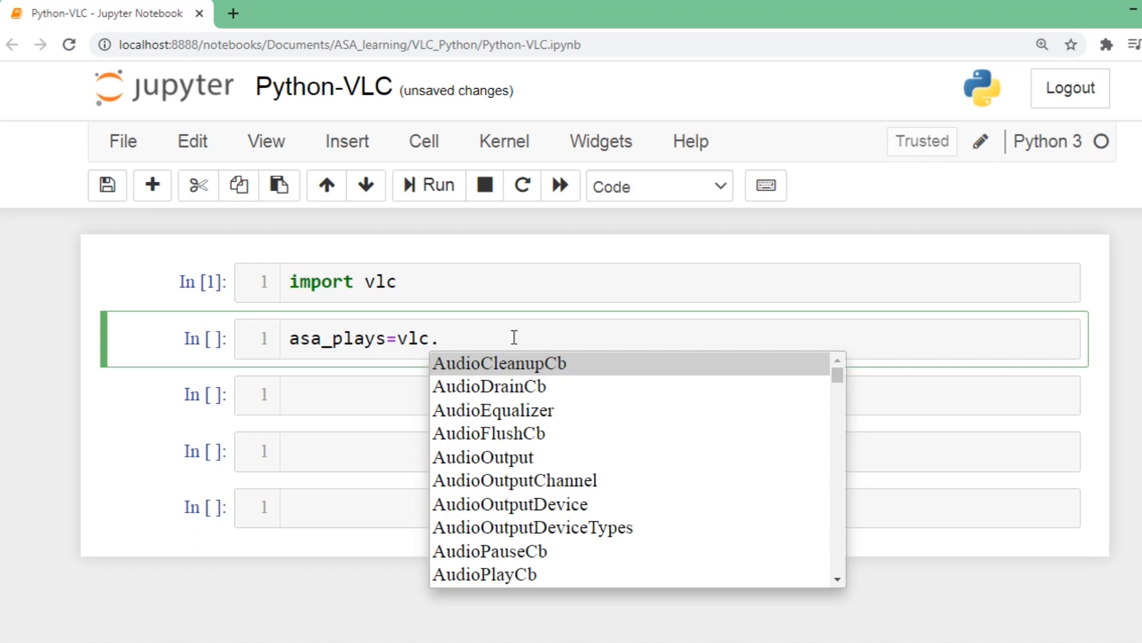
text(Mediap)
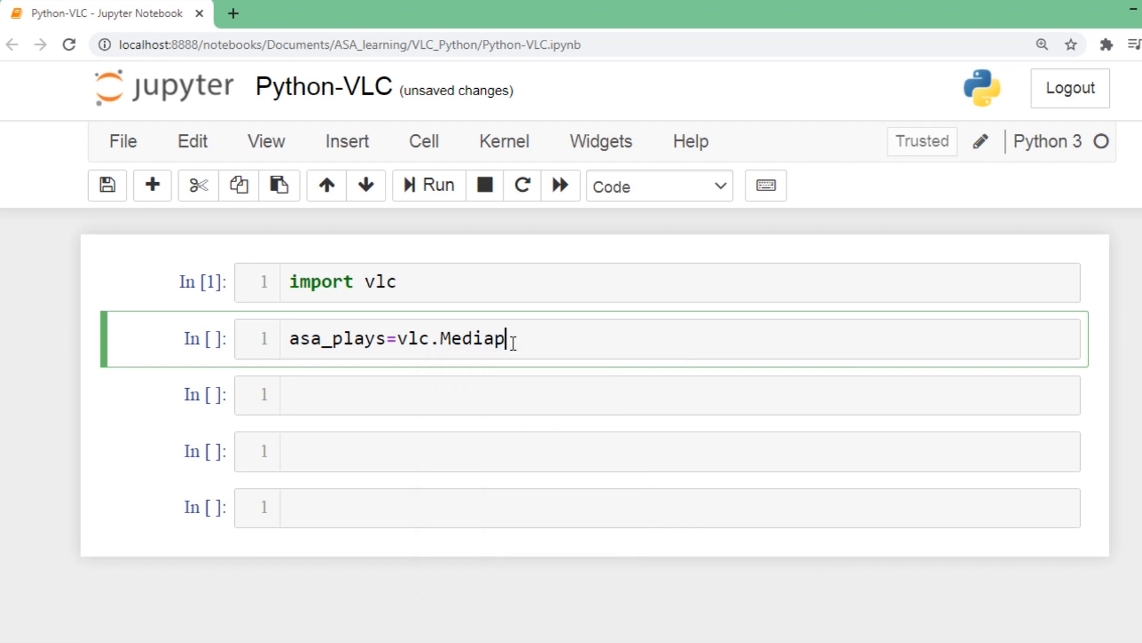
text(l)
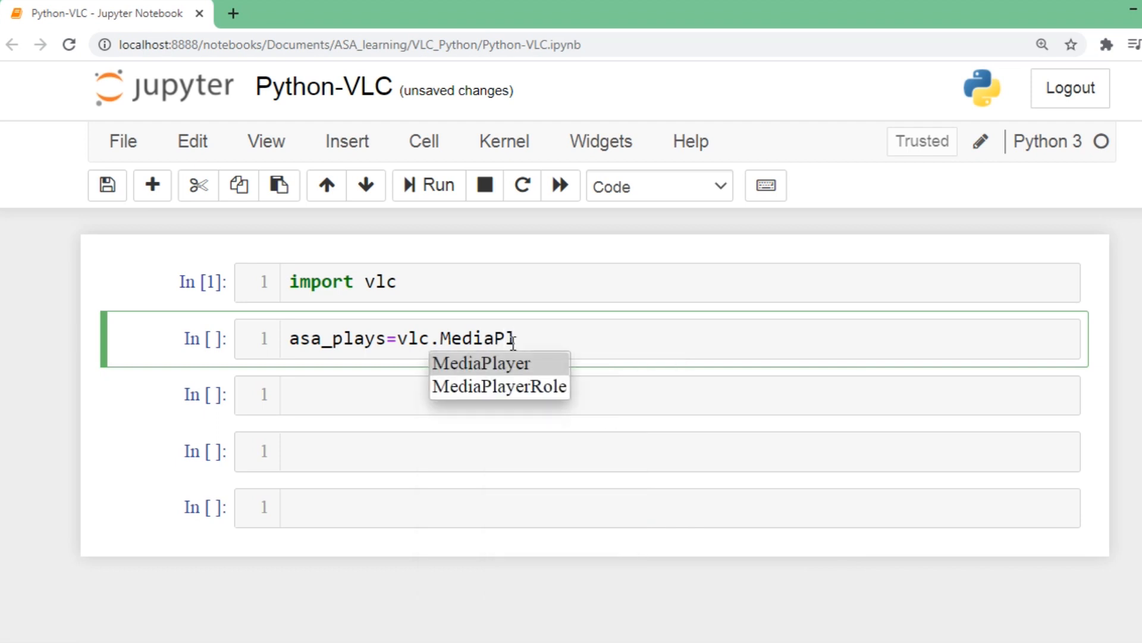
click(480, 363)
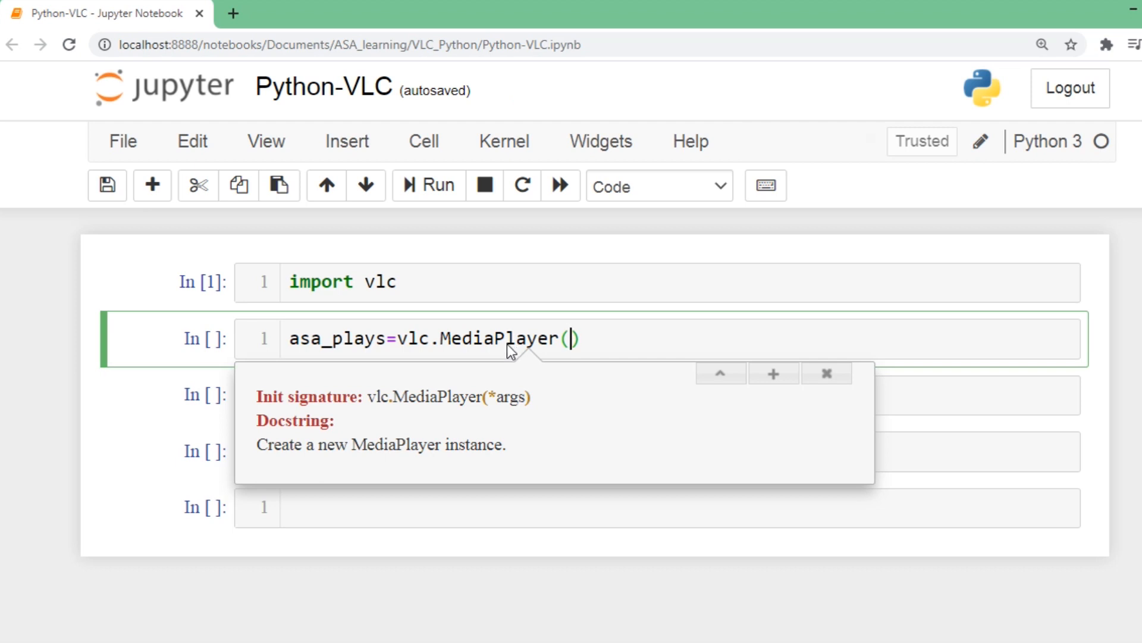
text("Outro")
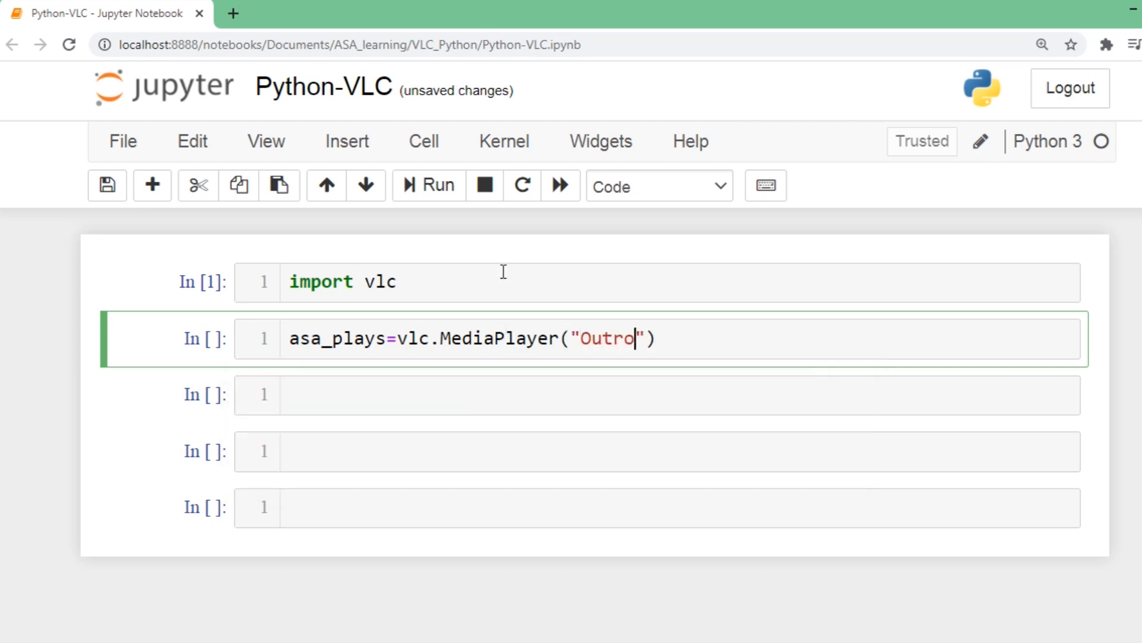
text(.mp4)
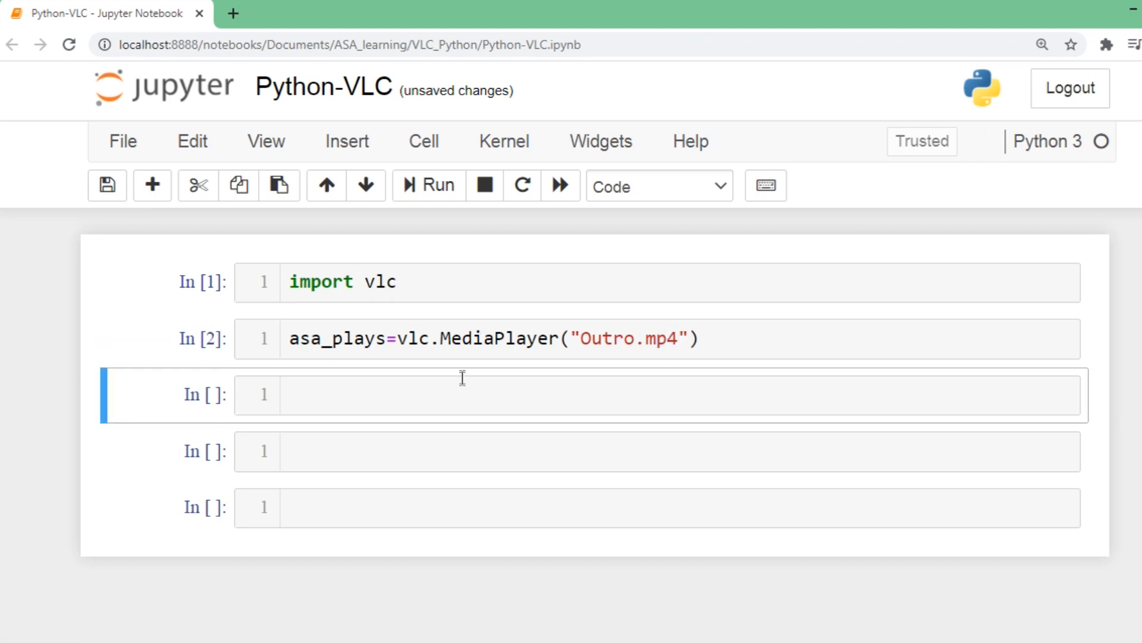
Call asa_plays.play() in the third cell and run it, returning 0.
text(asa)
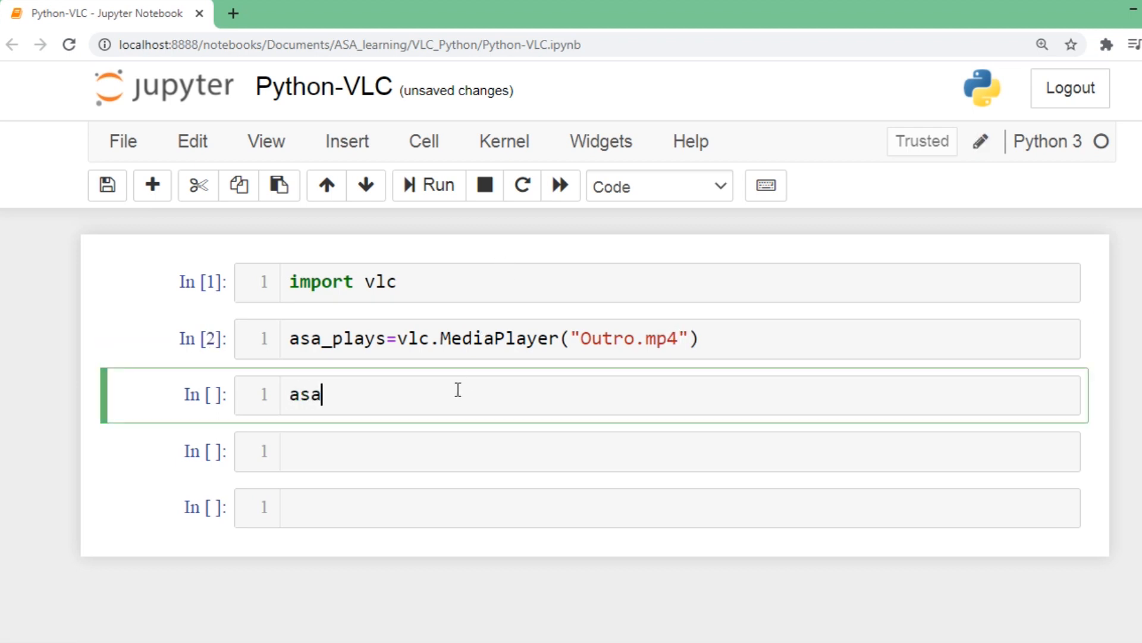
text(_plays.)
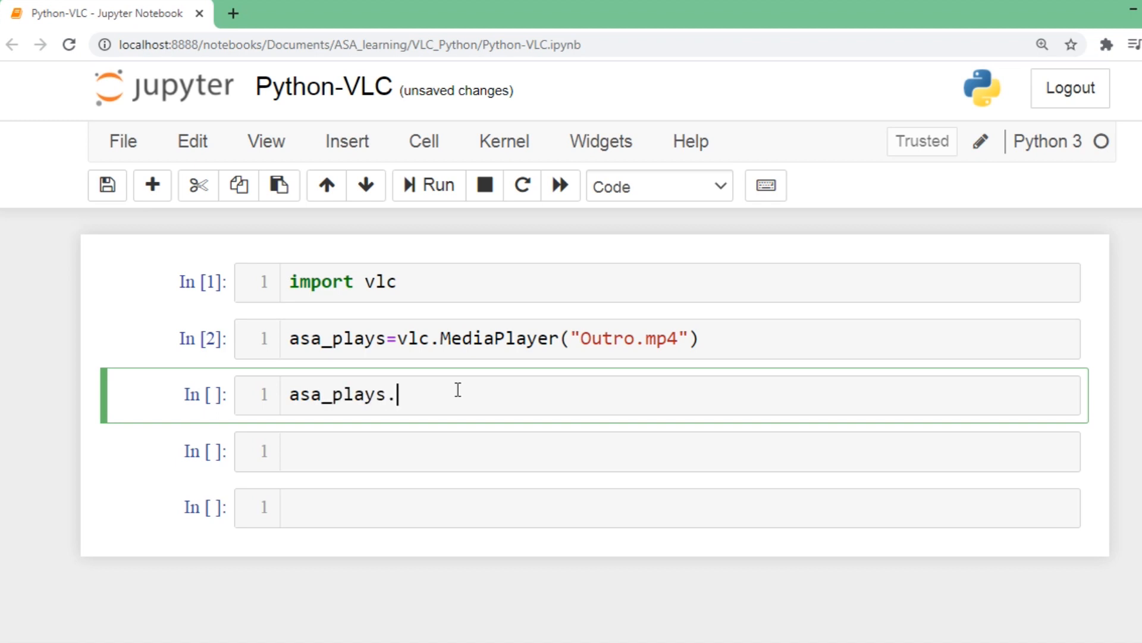
key(tab)
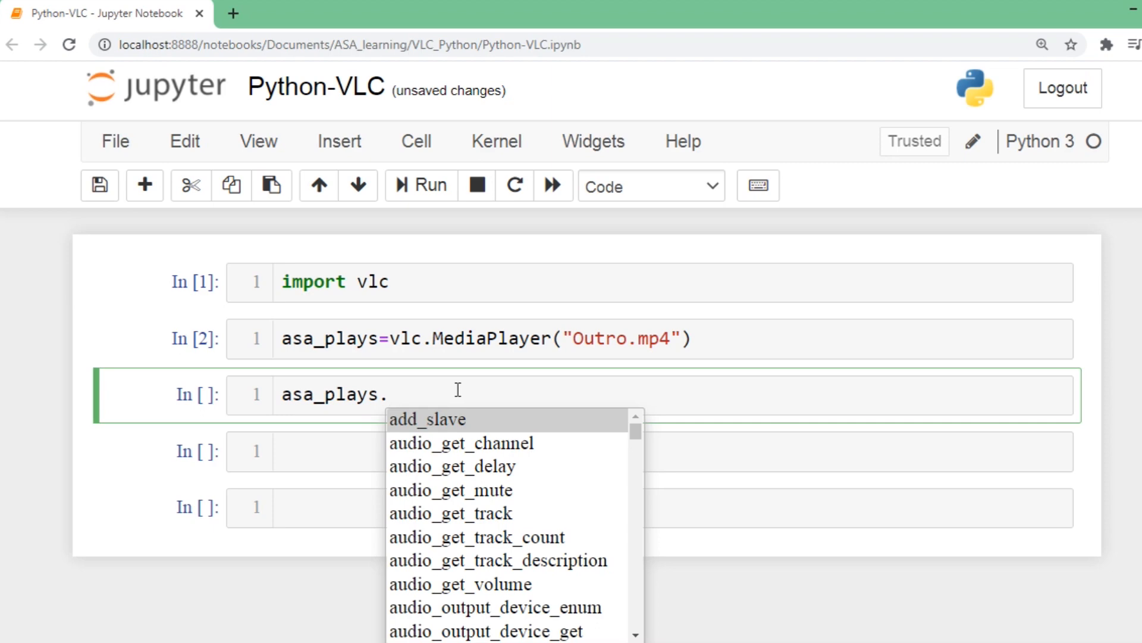
text(pla)
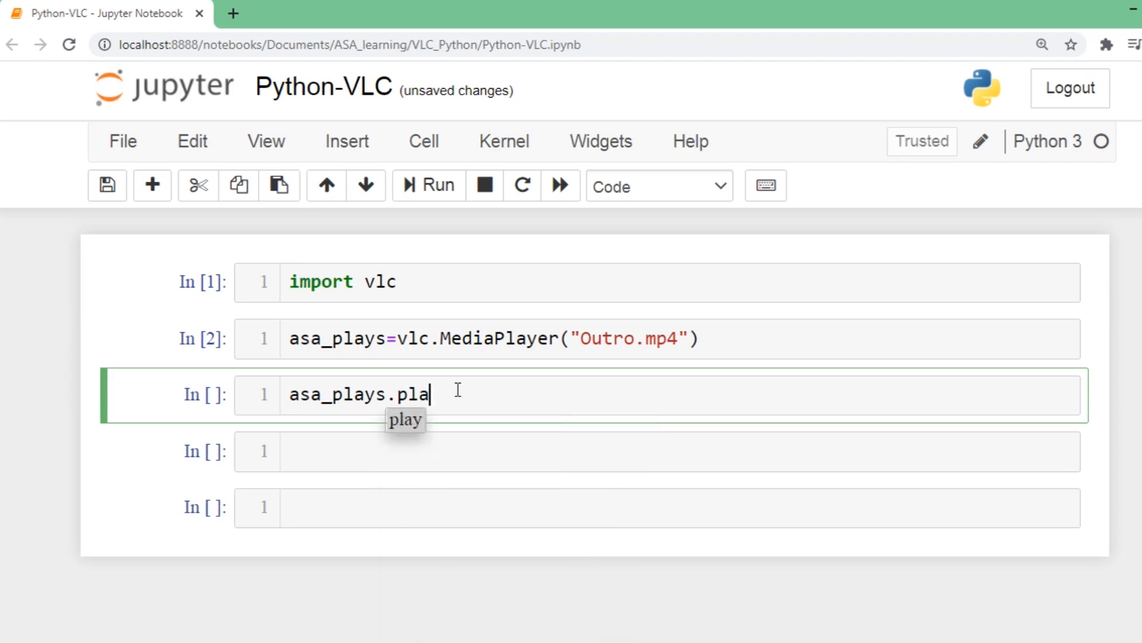
text(y())
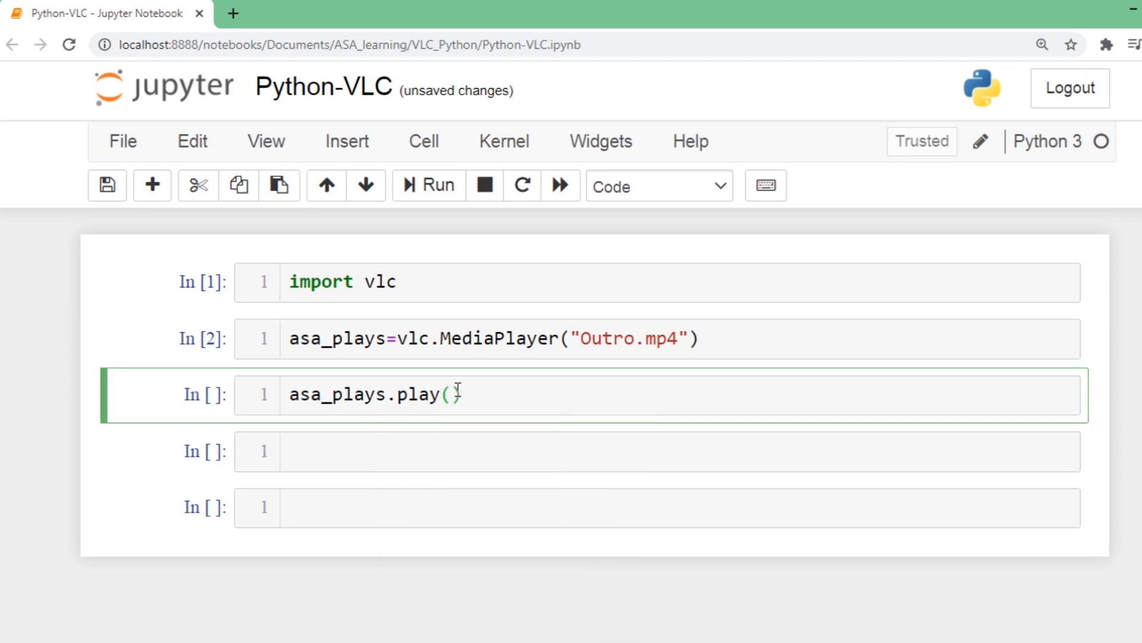
click(427, 186)
text(asa_plays.p)
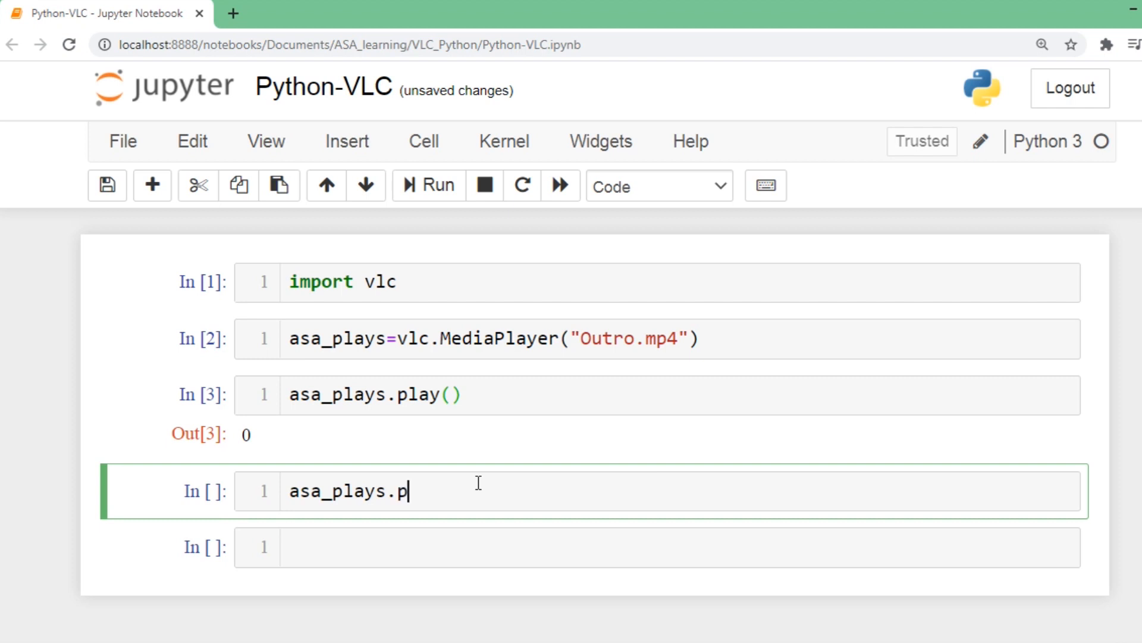
Run asa_plays.pause() in the fourth cell and start the next cell with asa.
text(a)
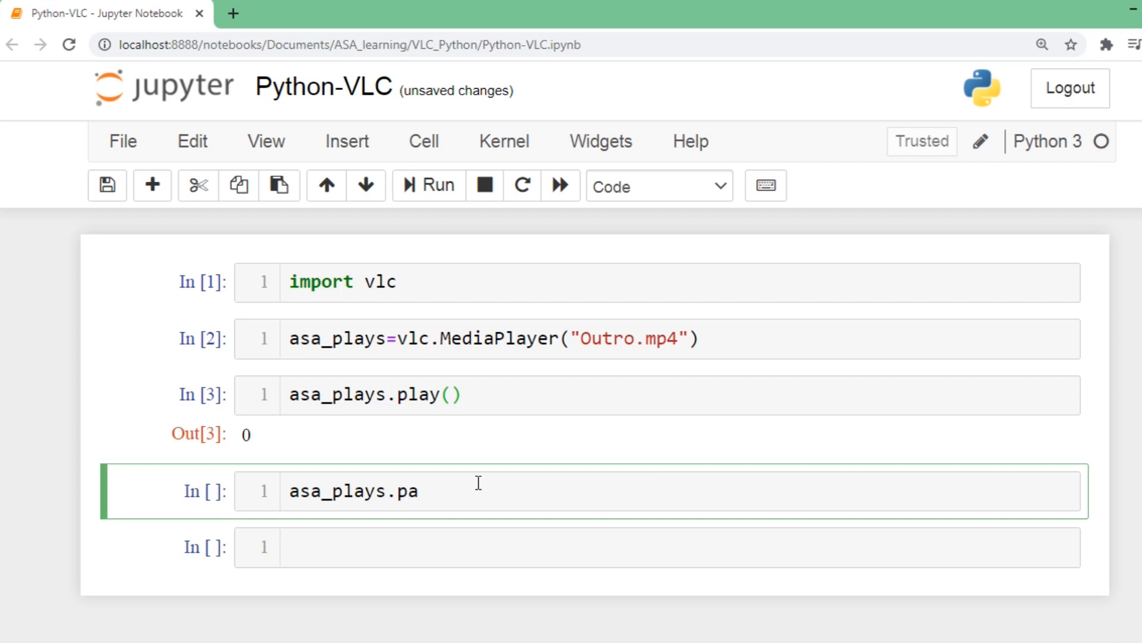
text(u)
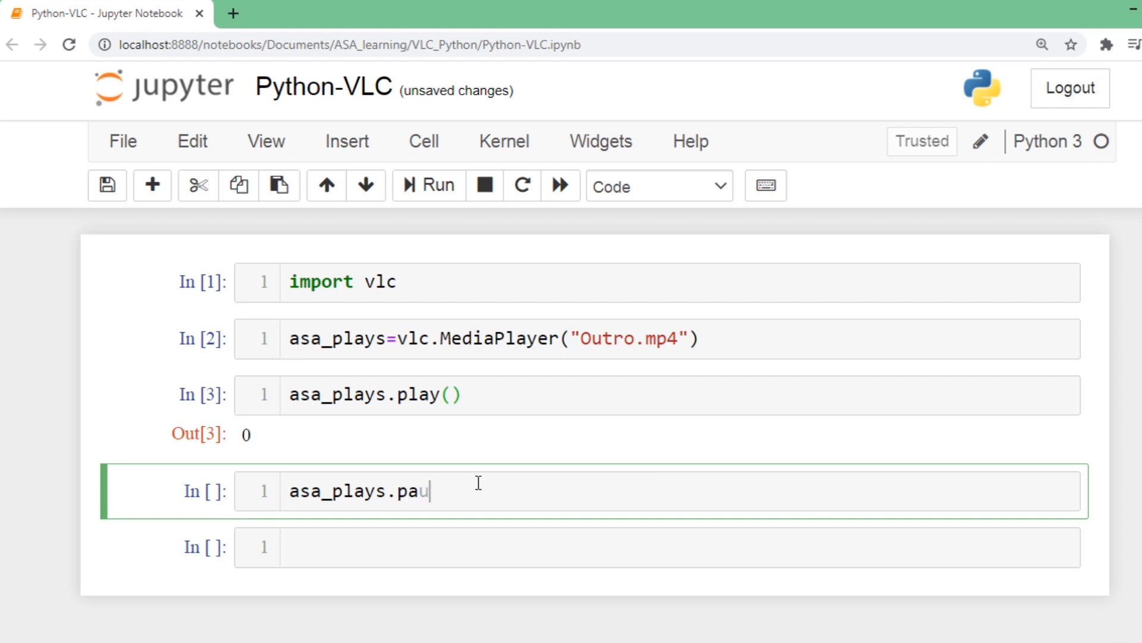
text(se())
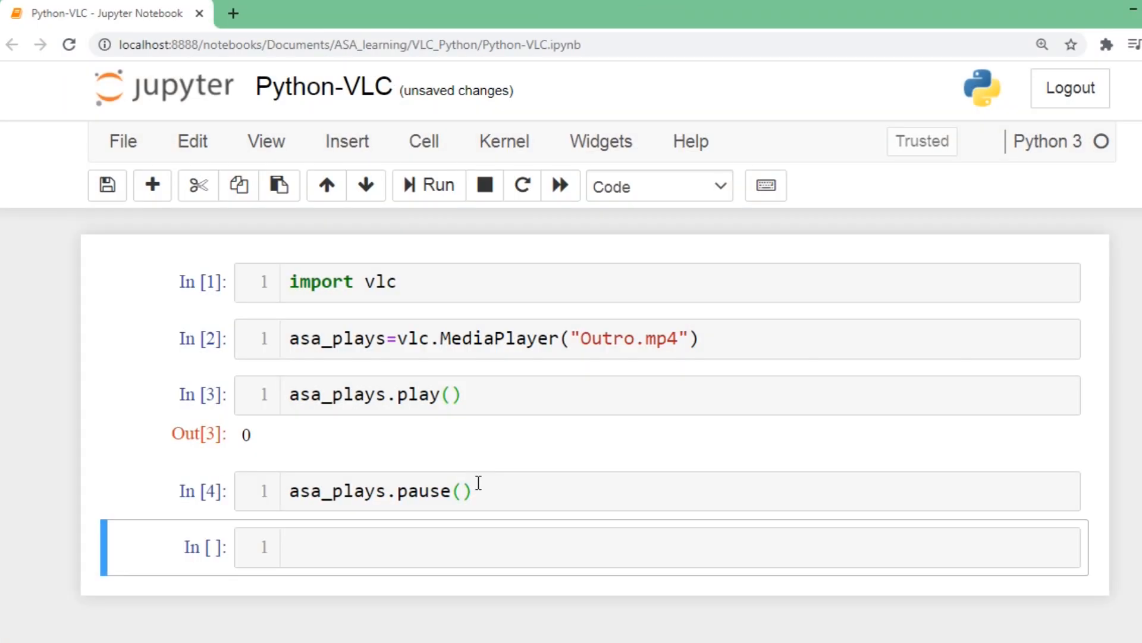
text(asa)
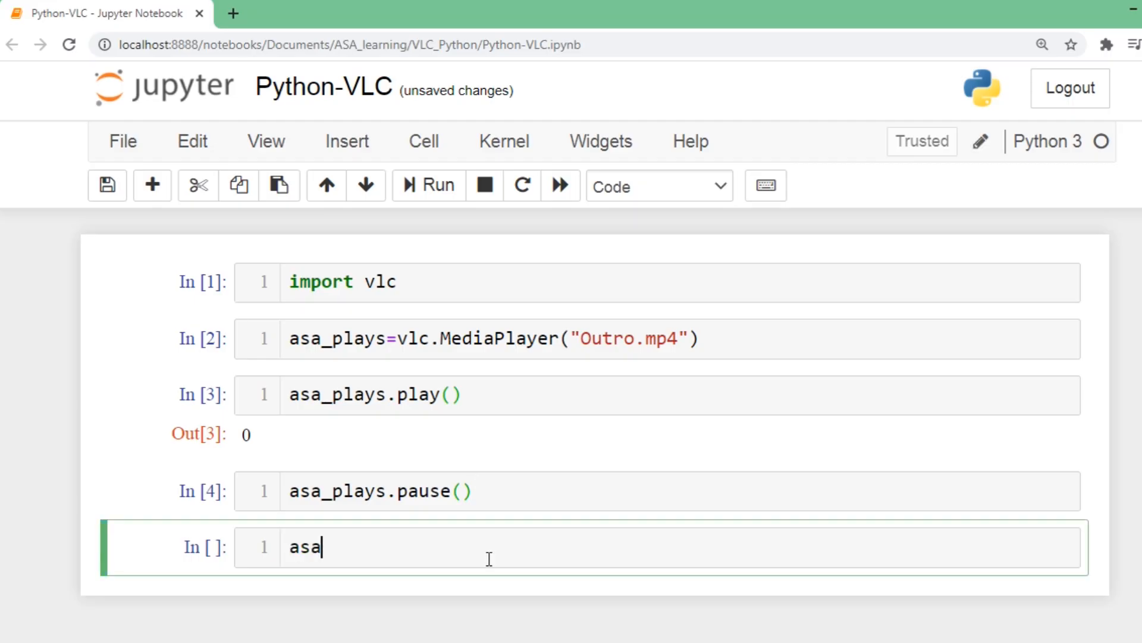
Complete the last cell as asa_plays.stop(), not yet run.
text(_plays.)
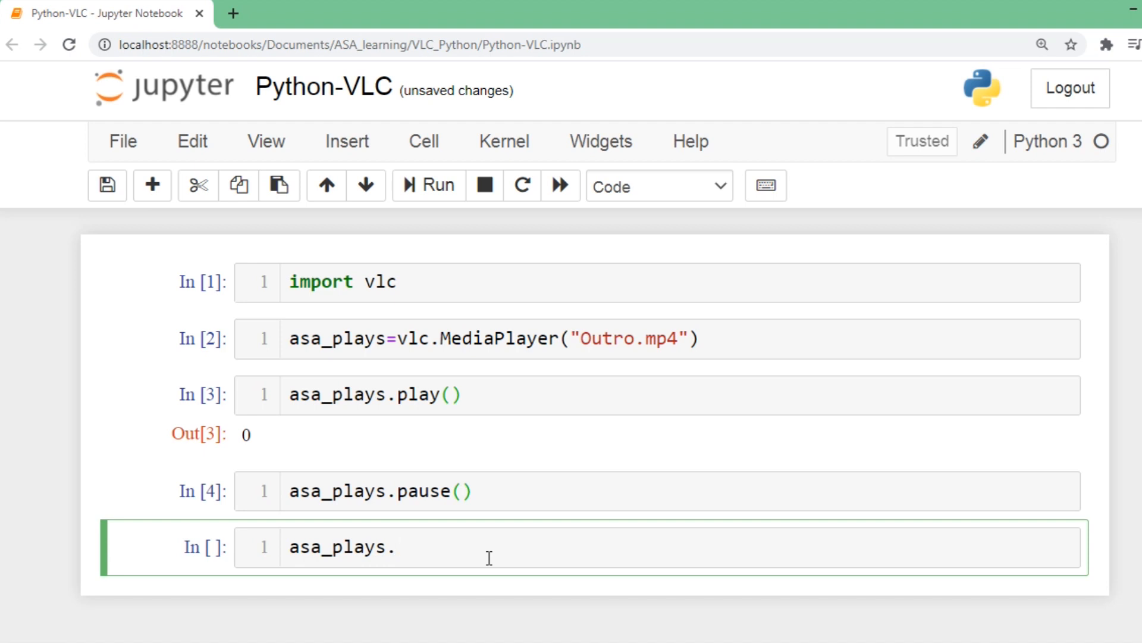
text(stop())
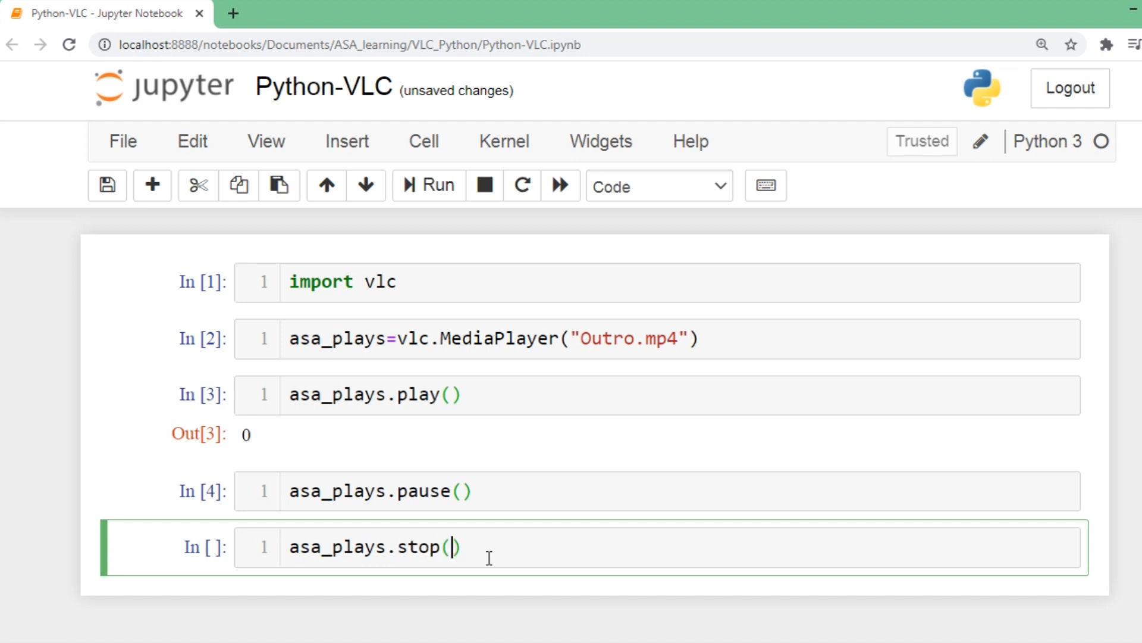